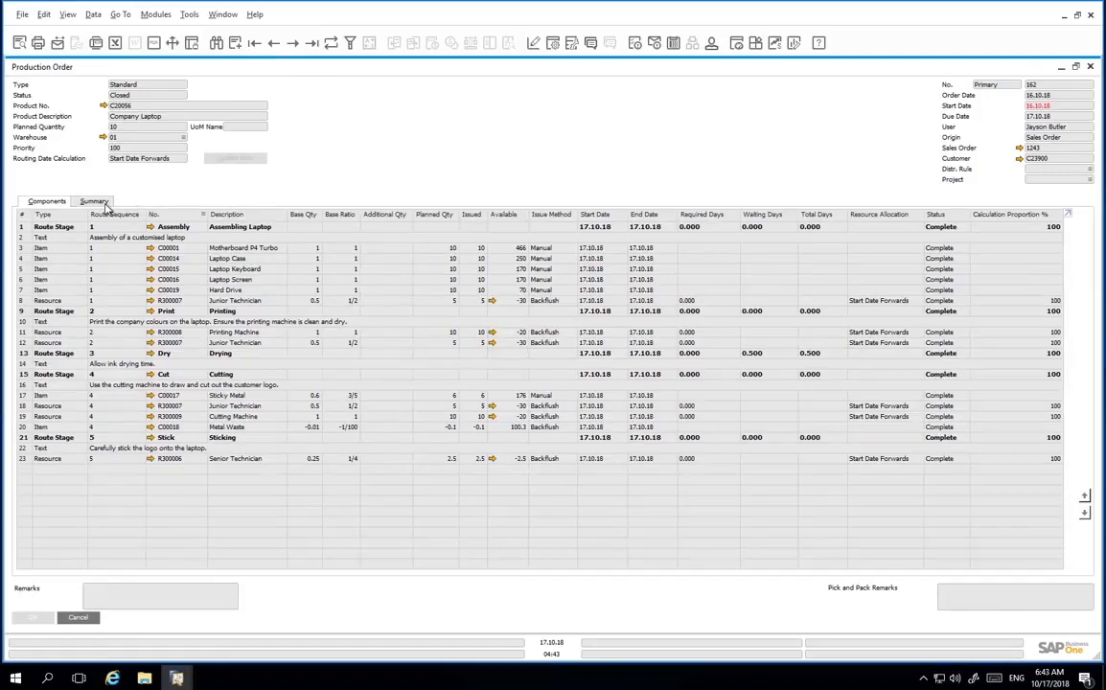
Show the closed order's actual costs, quantities and total variance on the Summary view.
{"action": "left_click", "coordinate": [94, 201]}
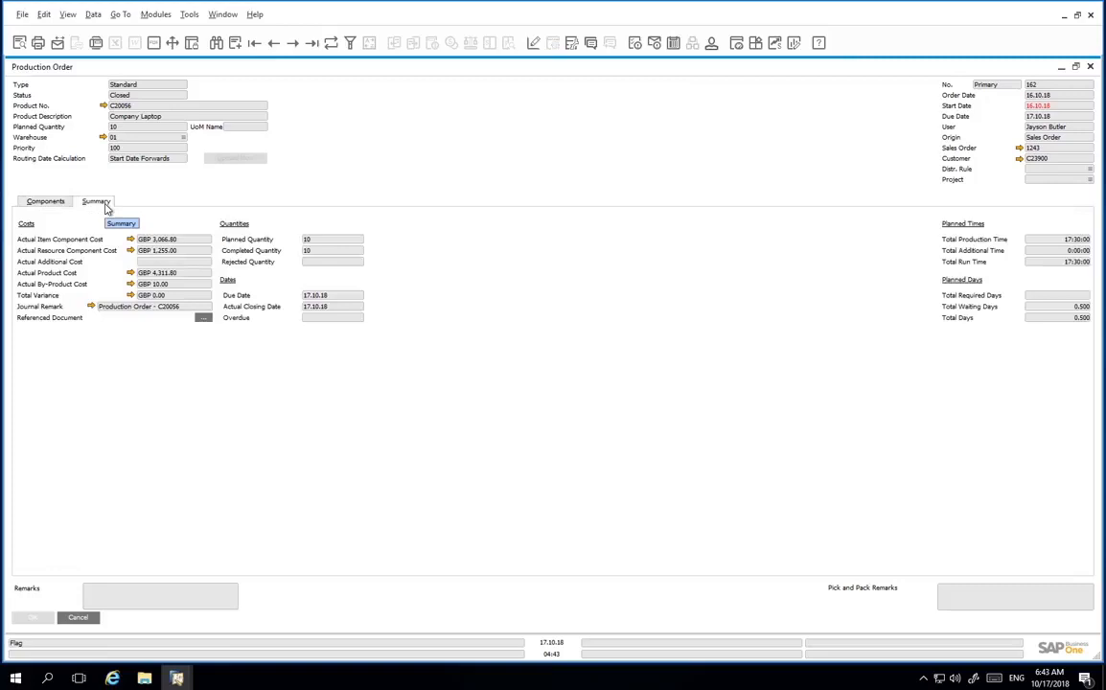
{"action": "mouse_move", "coordinate": [122, 283]}
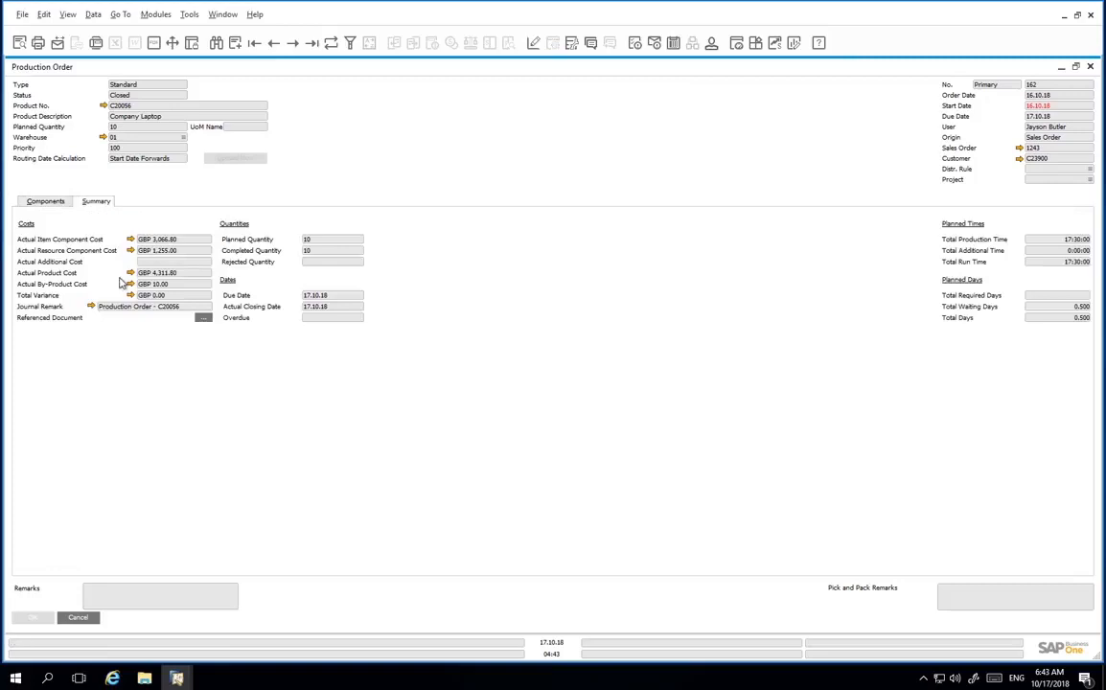
Follow the Total Variance link to the order's component and product Variance Report.
{"action": "right_click", "coordinate": [130, 296]}
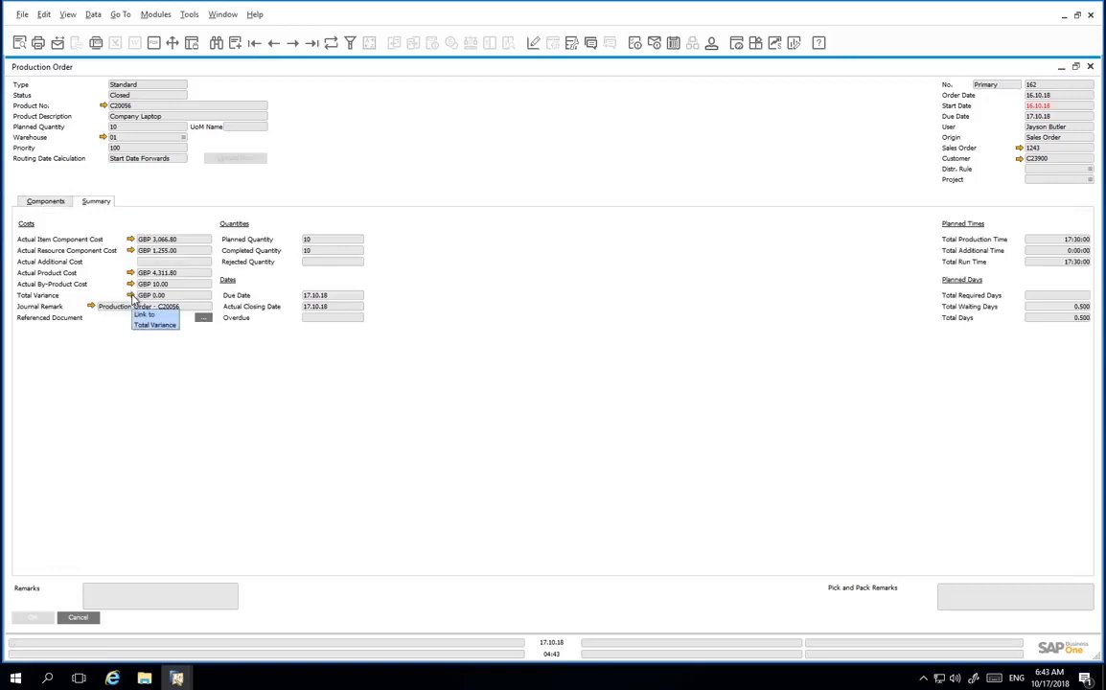
{"action": "left_click", "coordinate": [153, 324]}
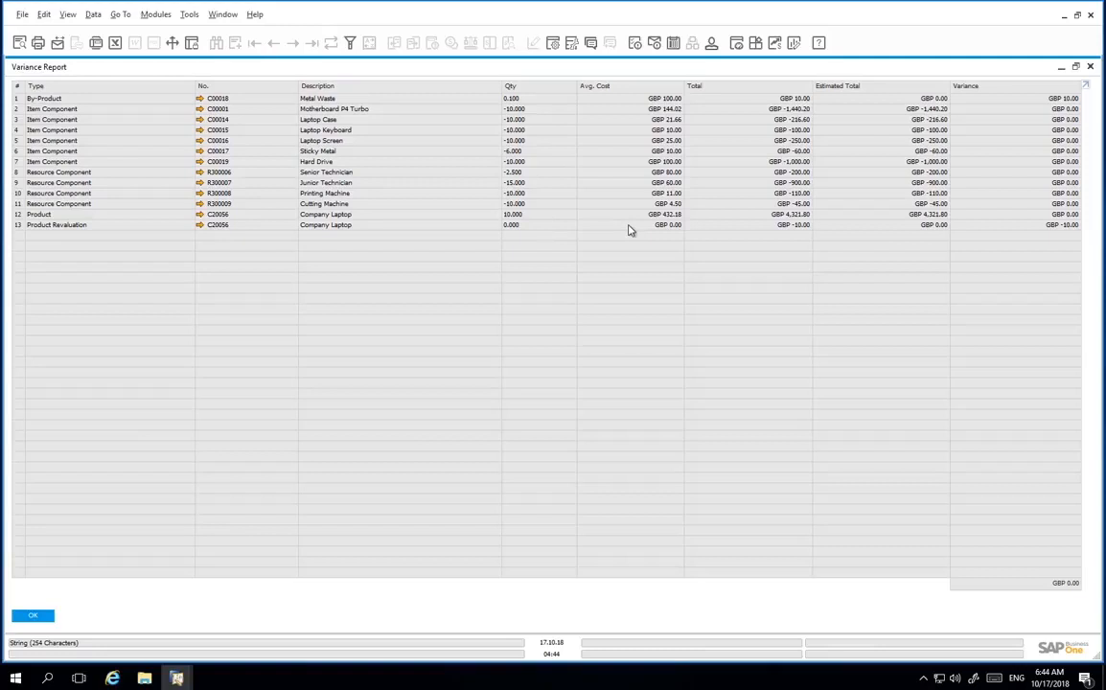
{"action": "mouse_move", "coordinate": [755, 223]}
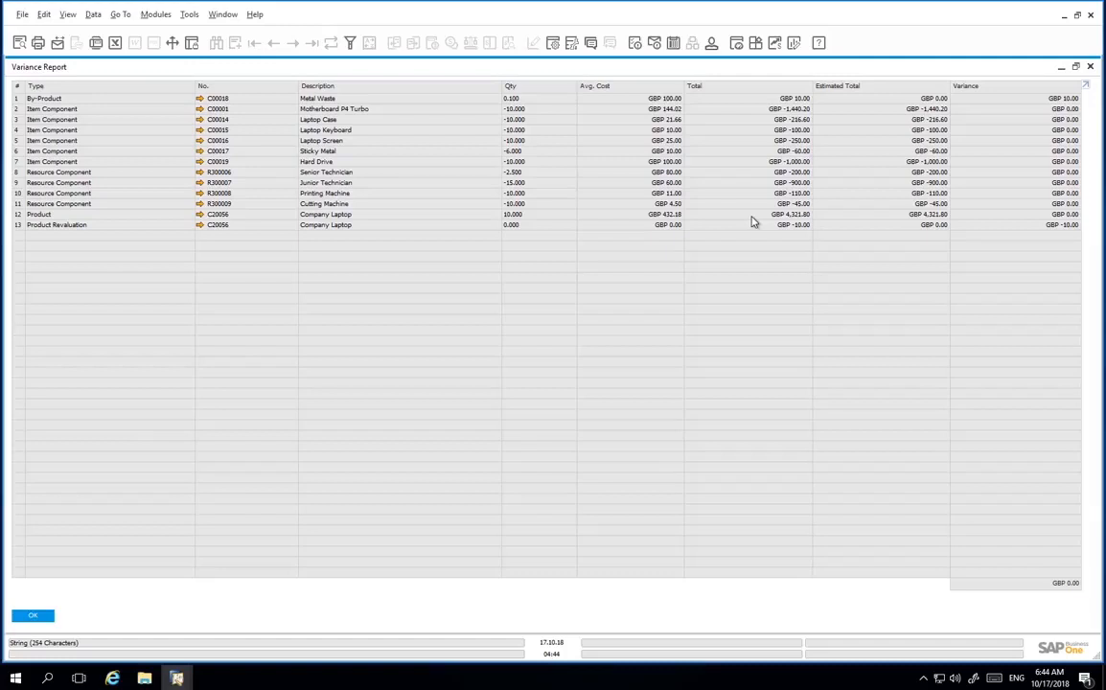
{"action": "mouse_move", "coordinate": [894, 219]}
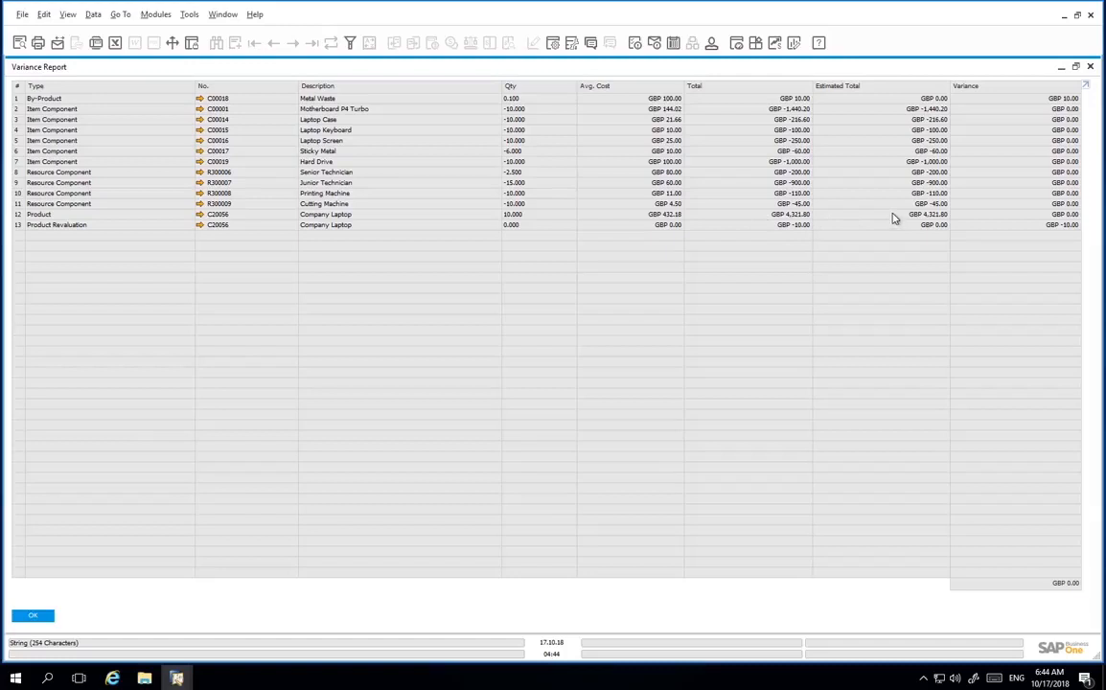
{"action": "mouse_move", "coordinate": [1001, 238]}
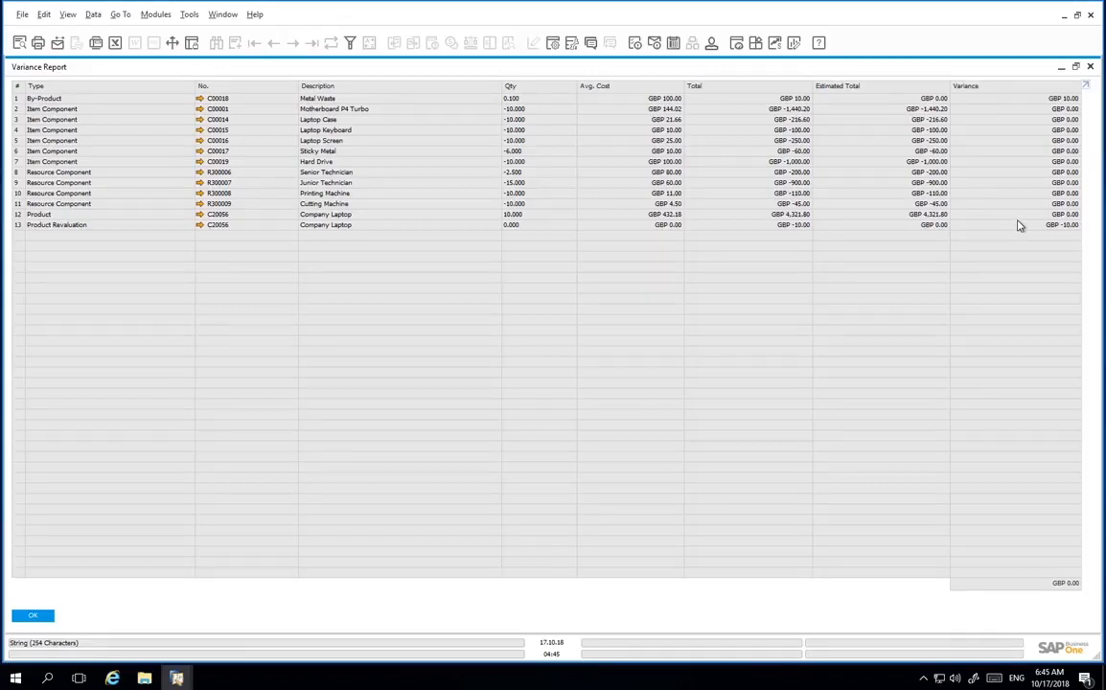
Dismiss the Variance Report with OK, returning to the order's cost summary.
{"action": "left_click", "coordinate": [58, 225]}
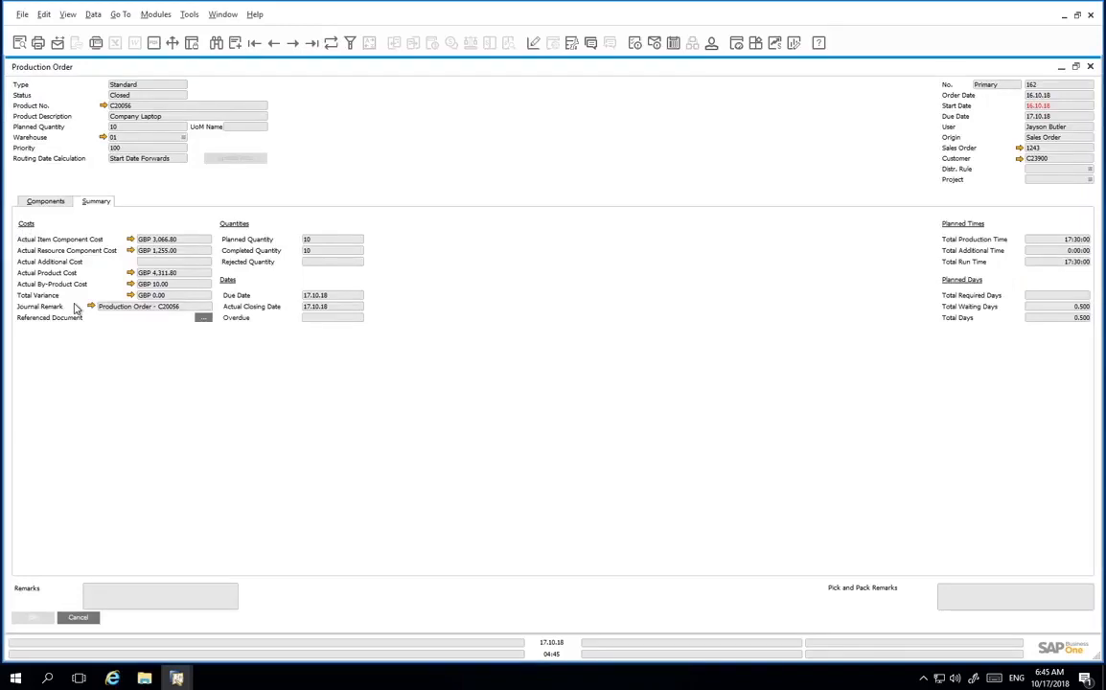
Follow the Journal Remark link to the closing journal entry and maximize it.
{"action": "left_click", "coordinate": [92, 307]}
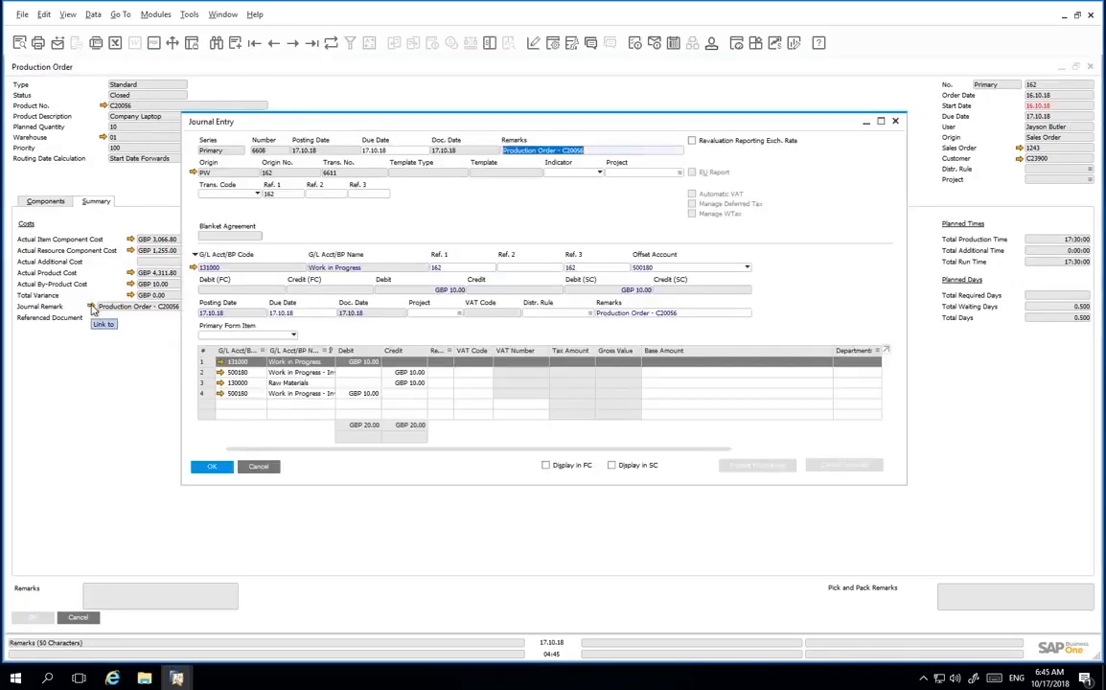
{"action": "mouse_move", "coordinate": [882, 126]}
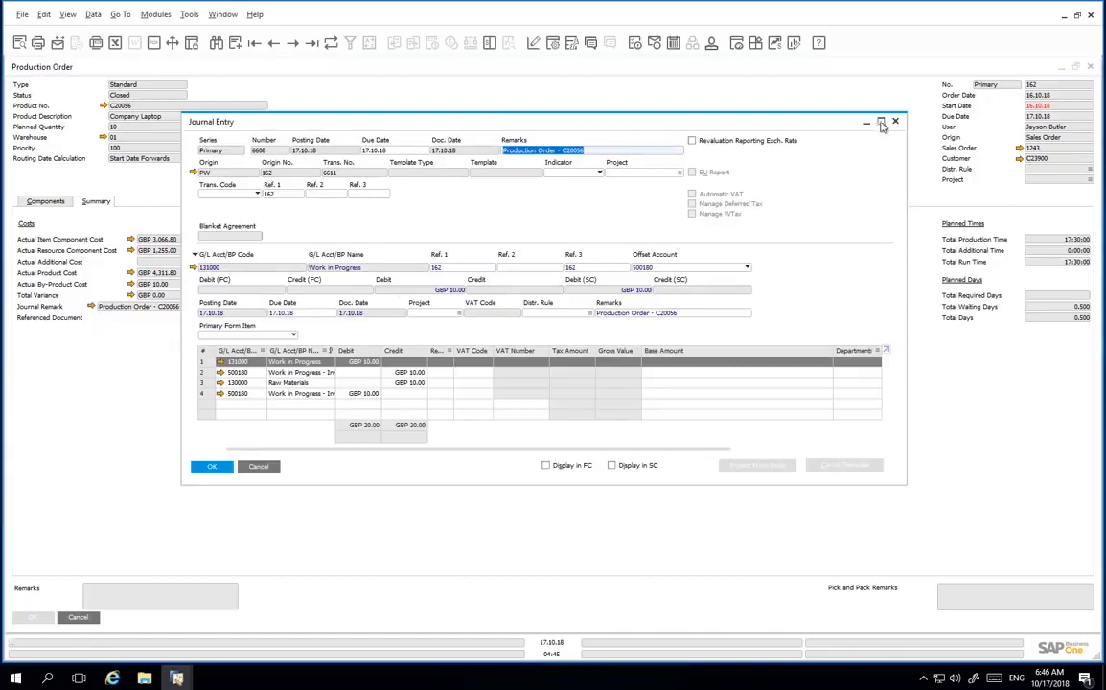
{"action": "left_click", "coordinate": [880, 122]}
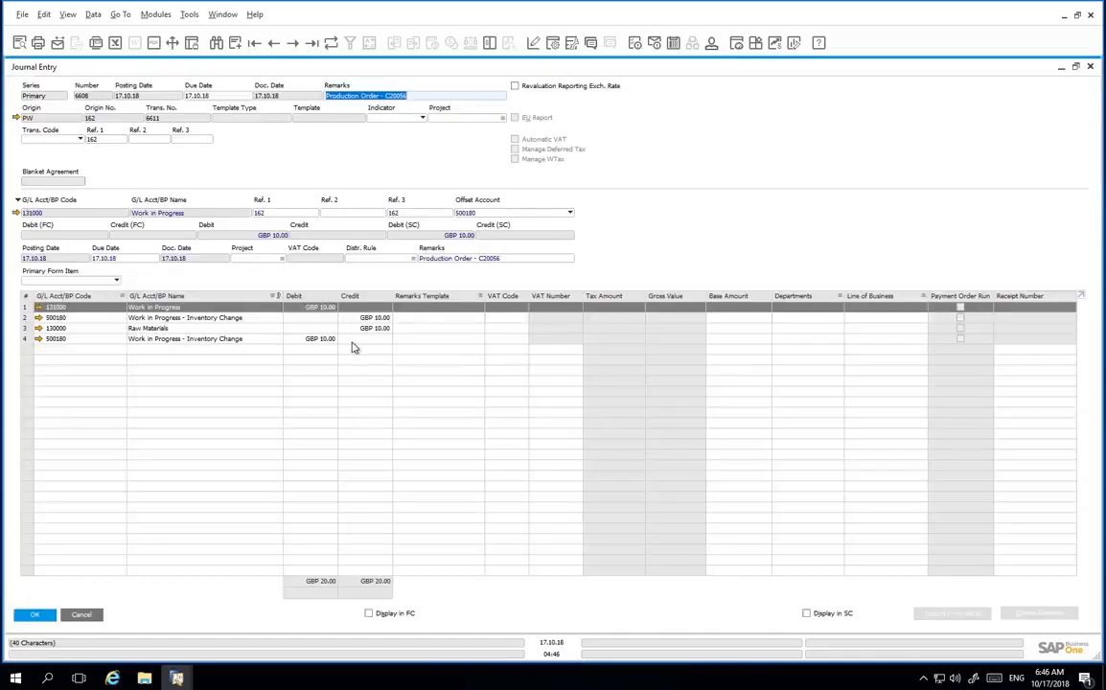